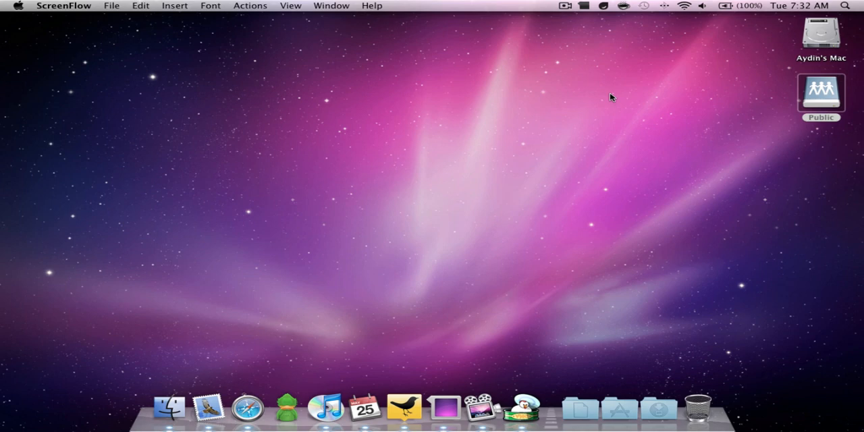
mouse_move(482, 406)
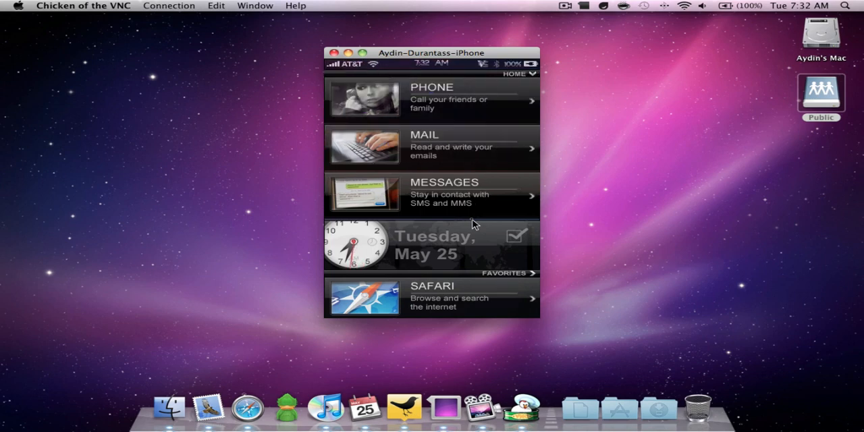
mouse_move(403, 253)
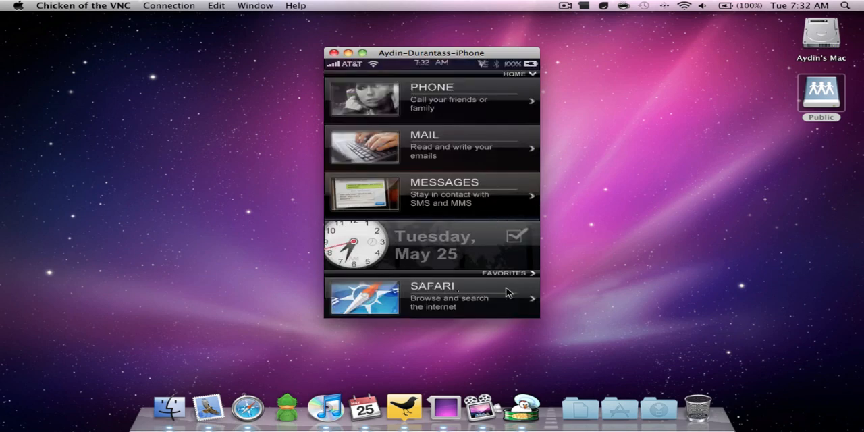
mouse_move(417, 168)
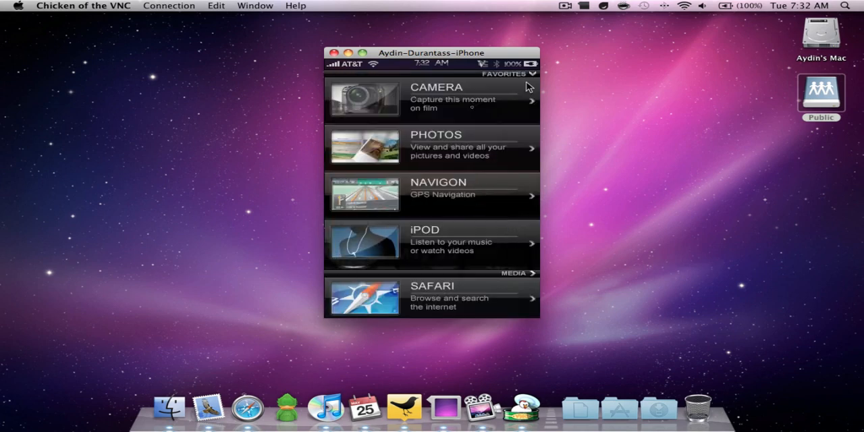
mouse_move(463, 167)
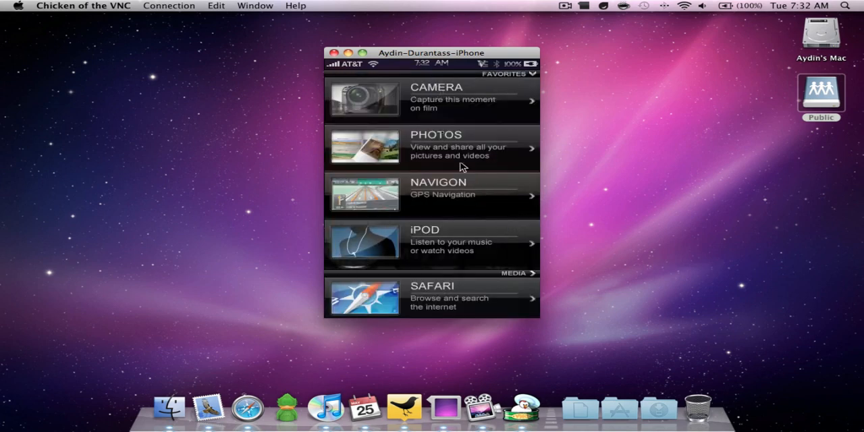
mouse_move(474, 189)
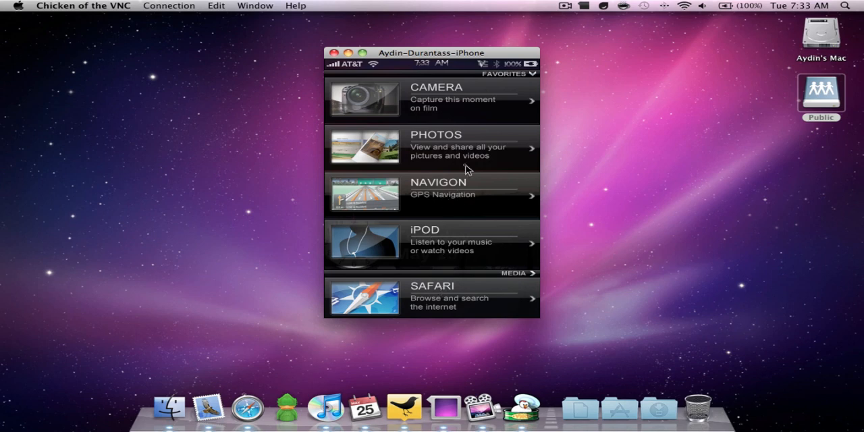
Scroll the iPhone home screen from HOME through FAVORITES to the MEDIA and TOOLS pages
scroll(down, 3)
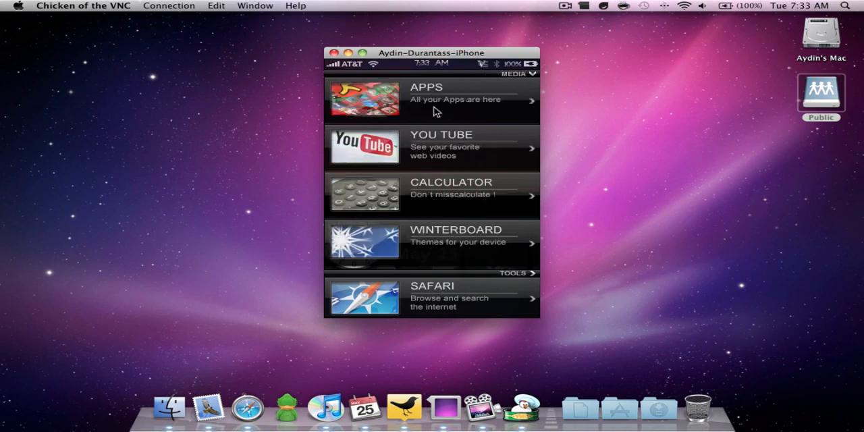
mouse_move(458, 108)
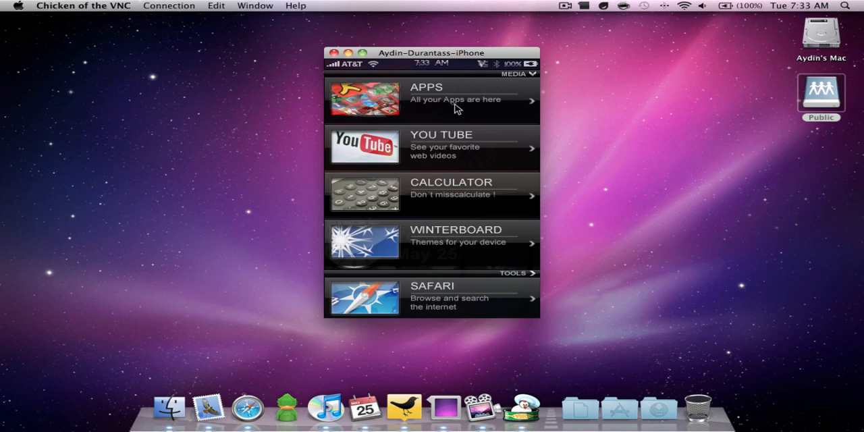
mouse_move(491, 102)
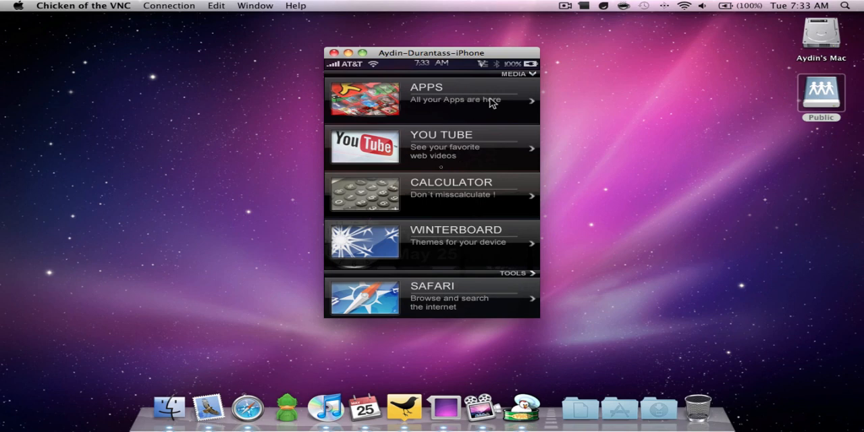
mouse_move(459, 196)
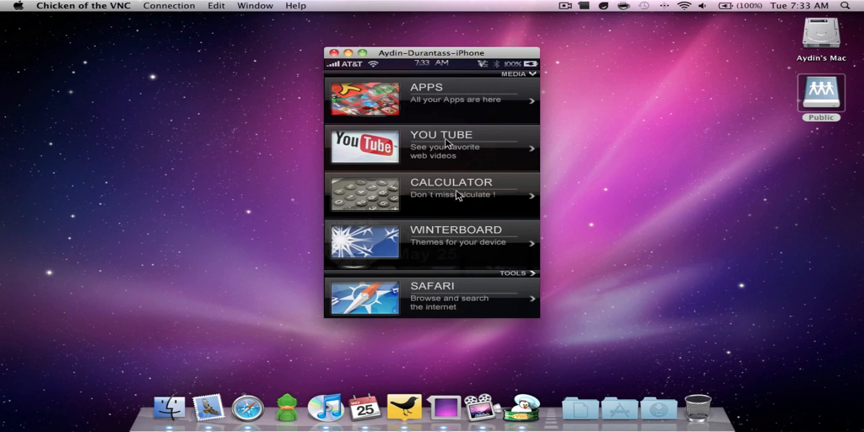
mouse_move(470, 248)
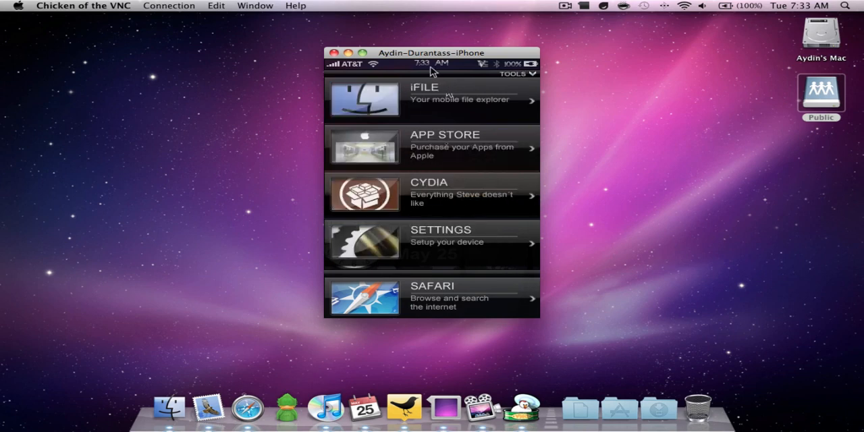
mouse_move(398, 225)
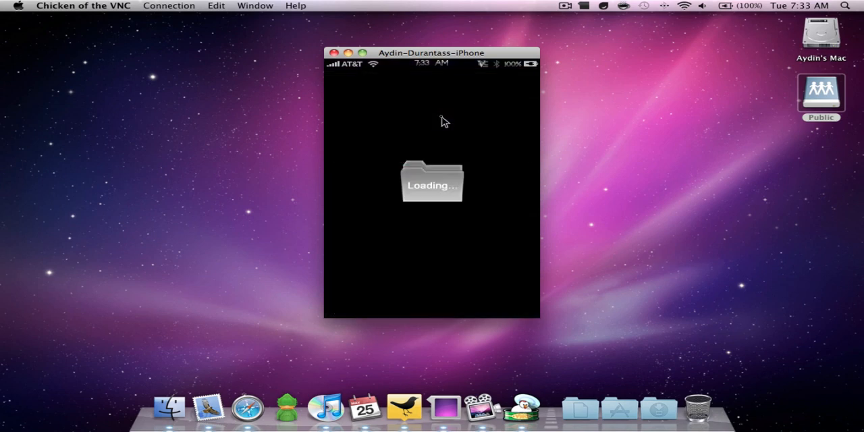
mouse_move(451, 132)
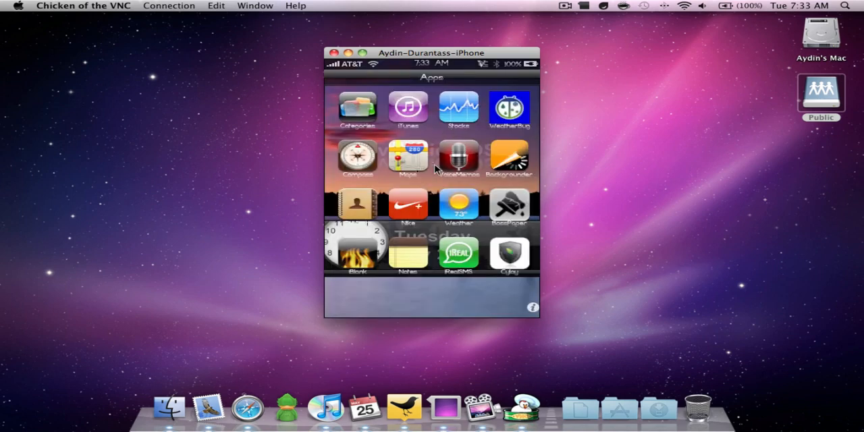
mouse_move(412, 173)
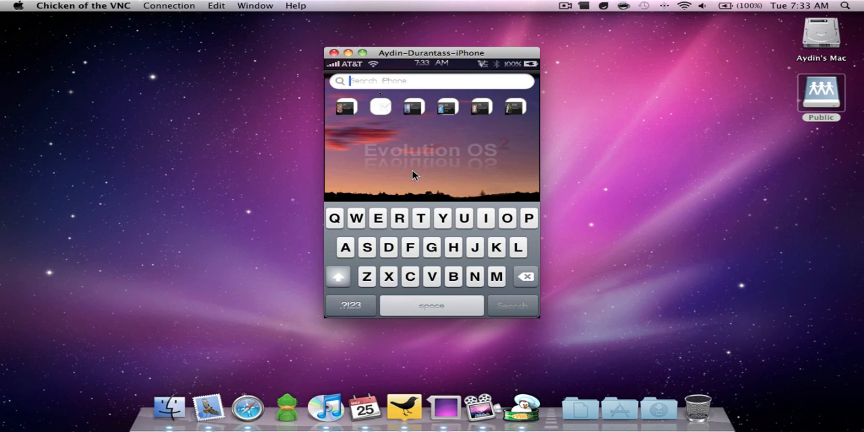
mouse_move(469, 154)
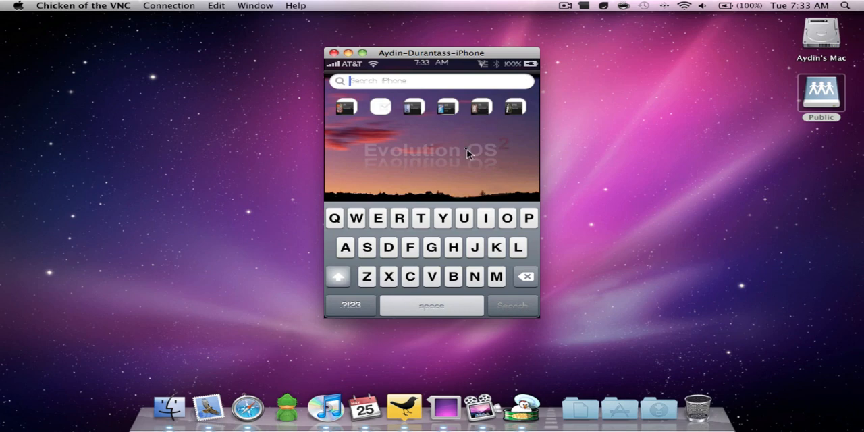
Search the iPhone for 'We' to list Weather and WeatherBug, then launch Cydia
text(We)
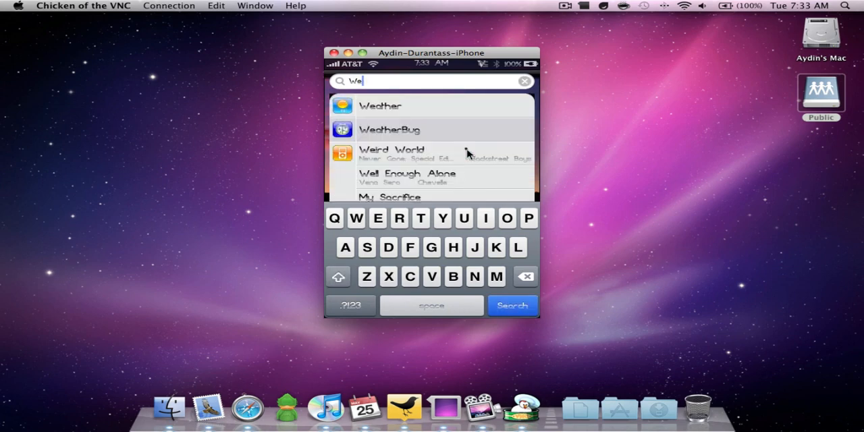
click(432, 129)
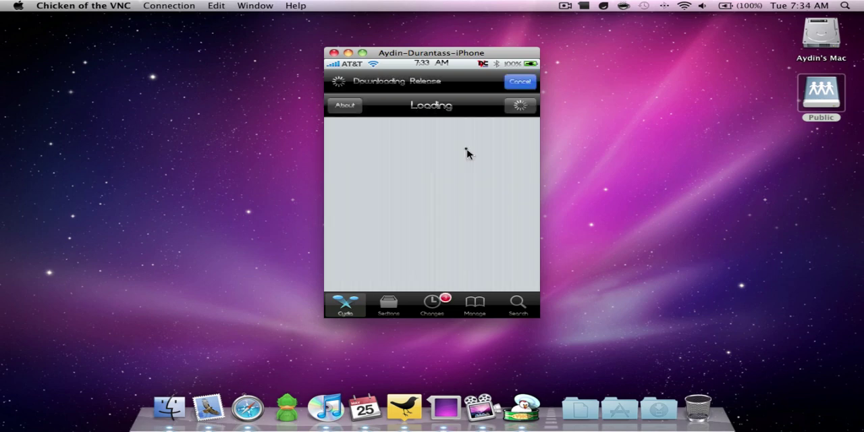
In Cydia's Manage > Sources, enter edit mode, cancel the Add source prompt, and reload data
click(475, 303)
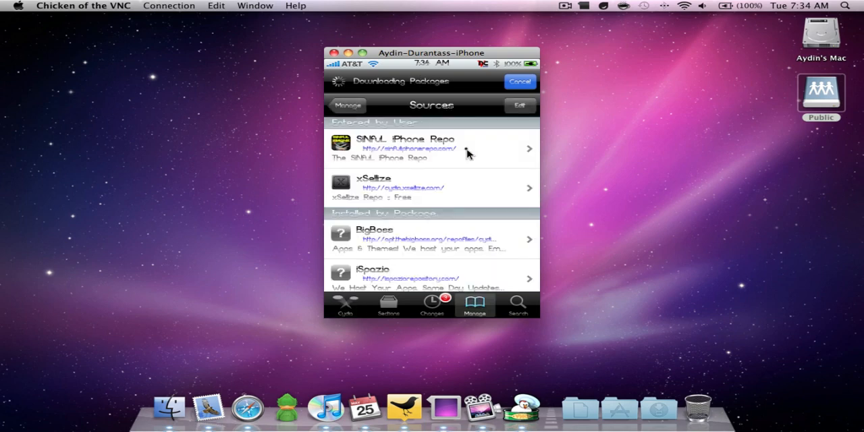
click(520, 105)
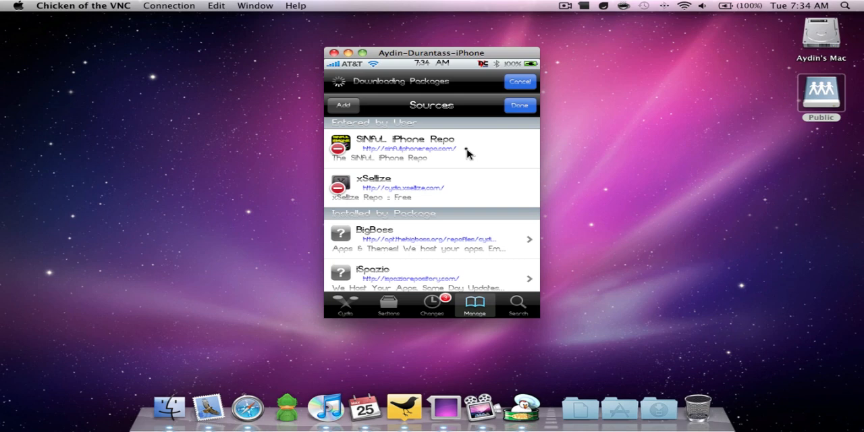
click(343, 106)
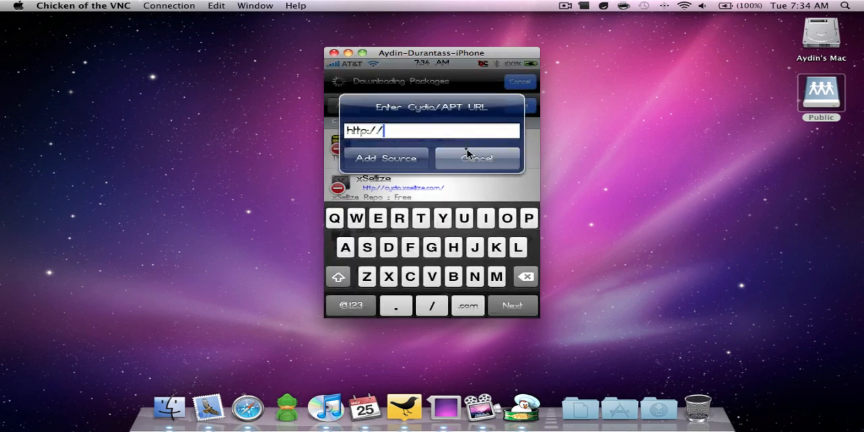
click(478, 158)
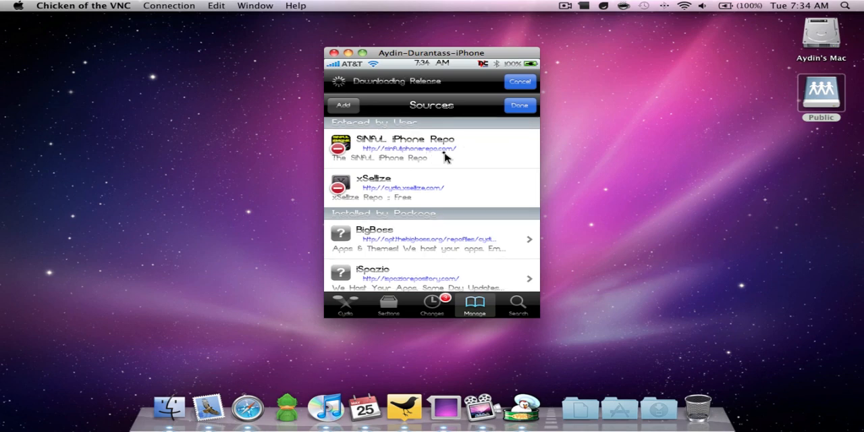
click(519, 81)
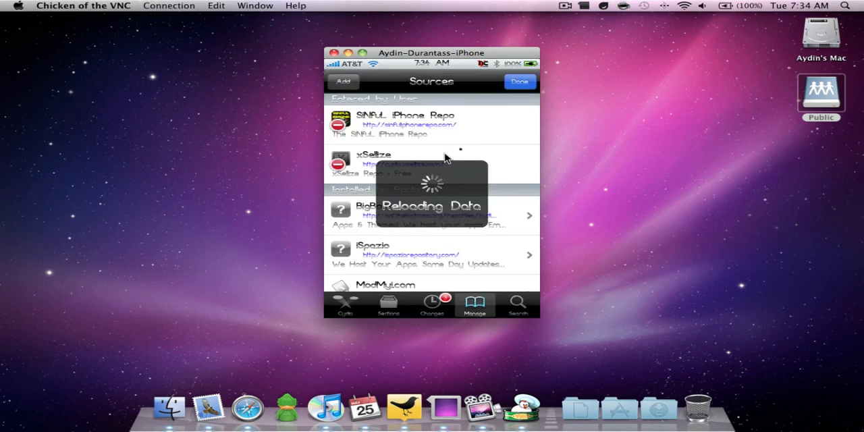
mouse_move(586, 15)
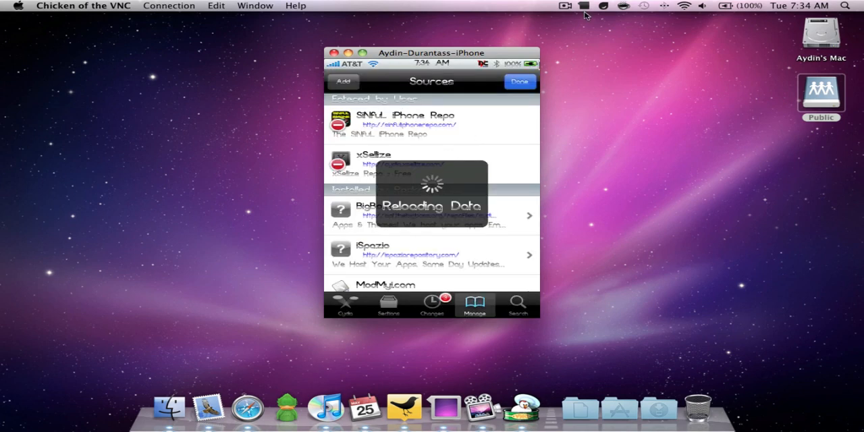
mouse_move(553, 87)
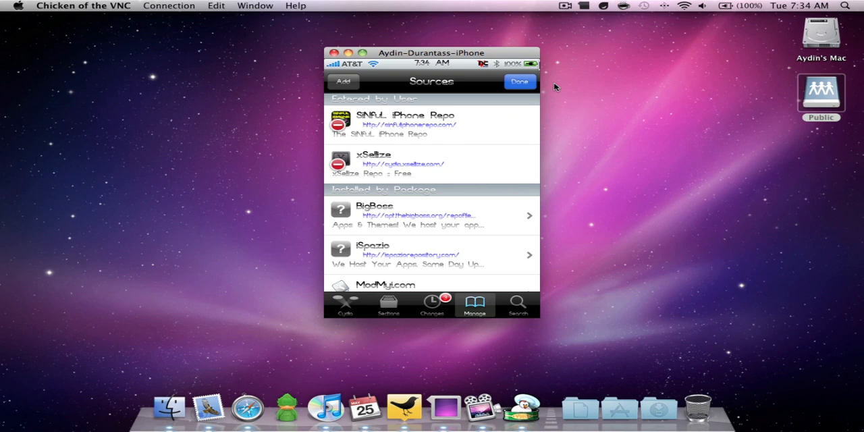
Search Cydia for 'cate' and 'iblank' to confirm Categories and iBlank are installed
click(517, 304)
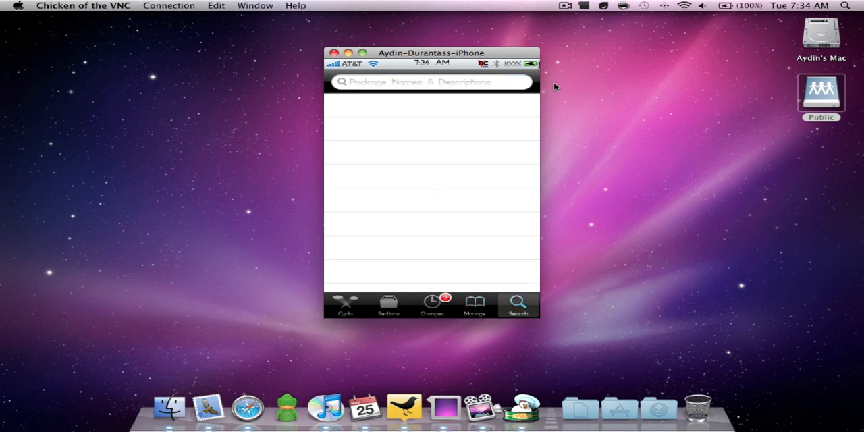
click(432, 82)
text(cate)
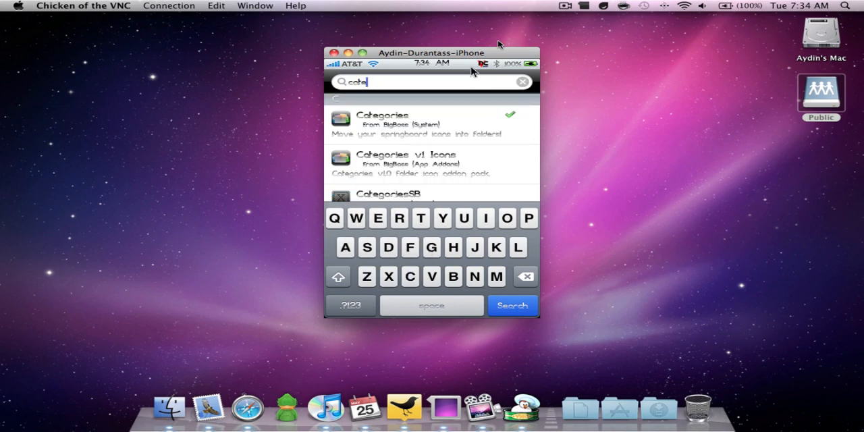
click(432, 123)
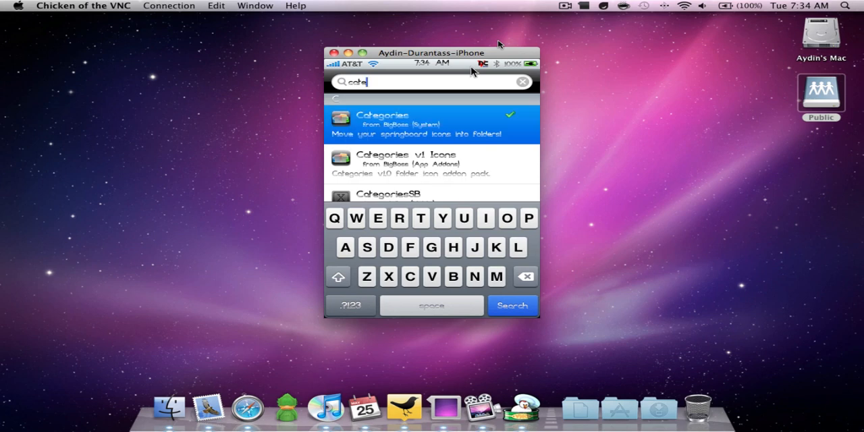
click(511, 305)
text(iblank)
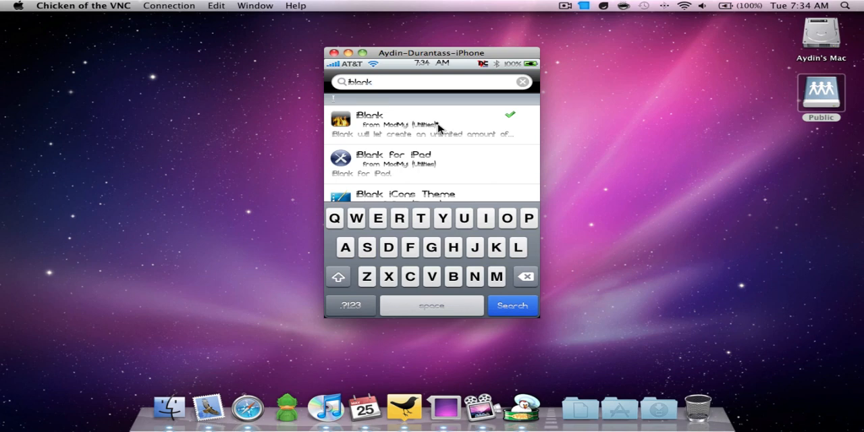
click(522, 81)
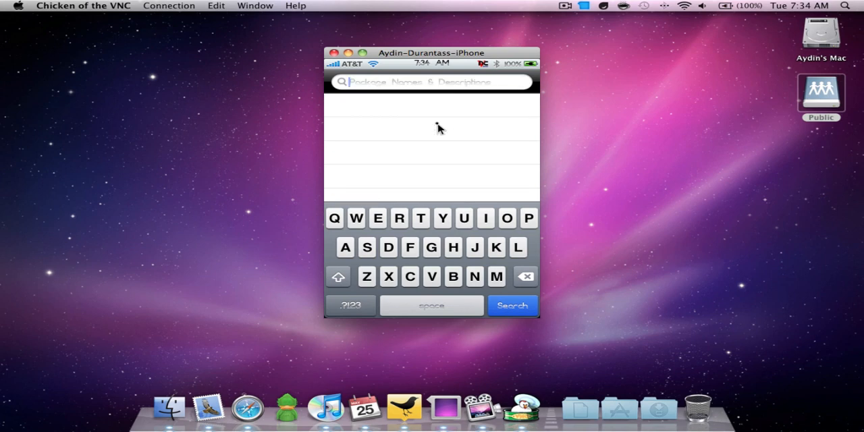
text(ev)
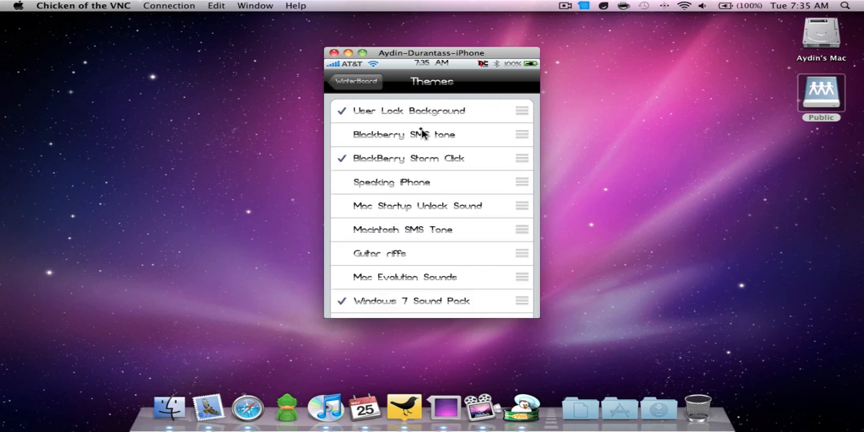
Scroll WinterBoard's Themes list down to EvolutionOS2 and tap its checked row
scroll(down, 3)
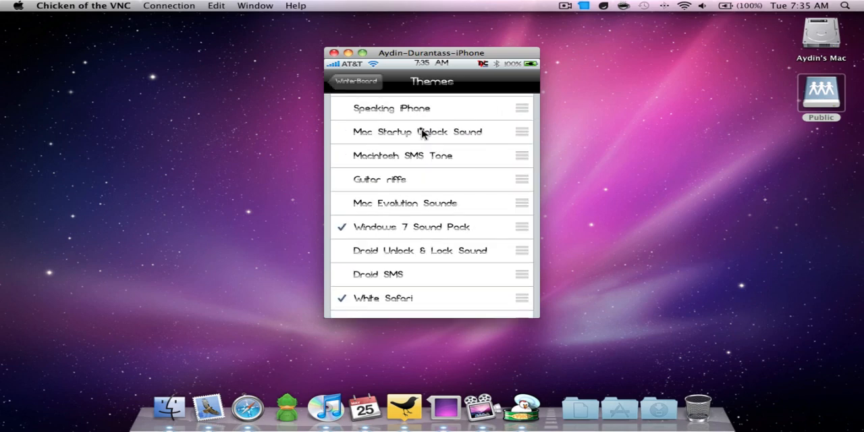
scroll(down, 3)
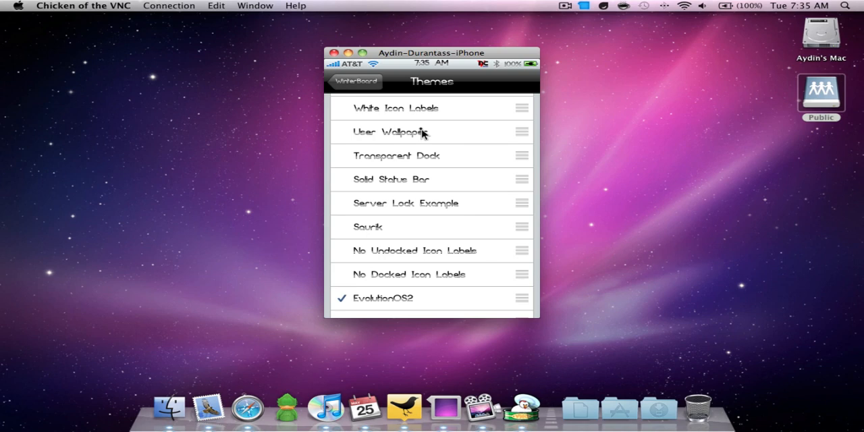
scroll(down, 3)
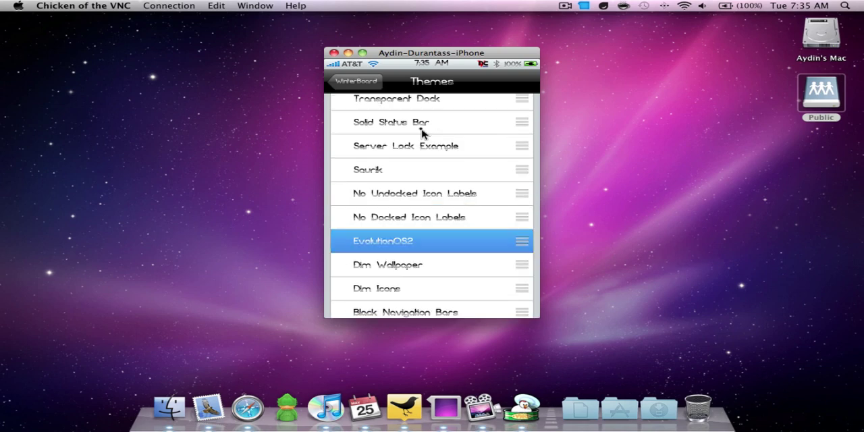
click(354, 82)
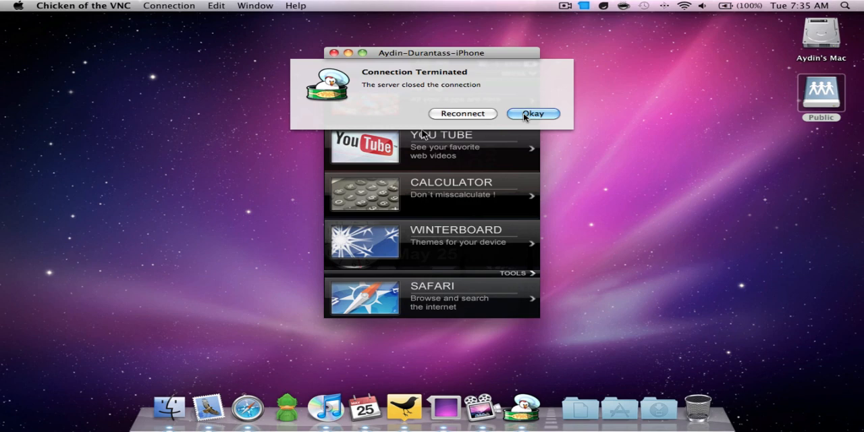
mouse_move(481, 125)
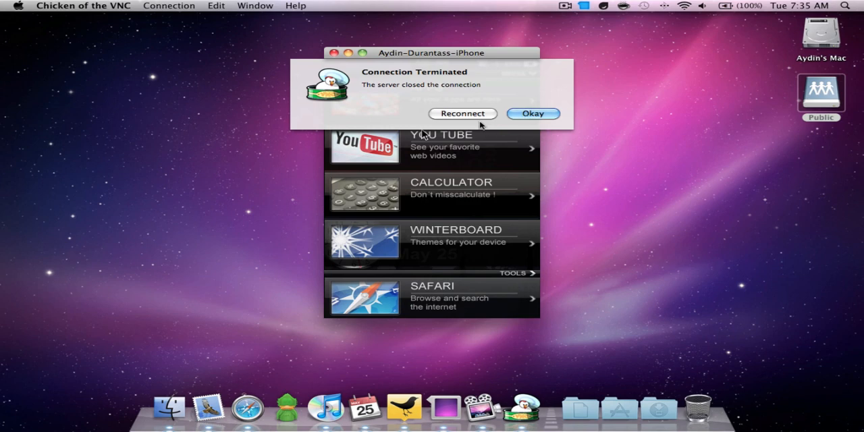
mouse_move(474, 97)
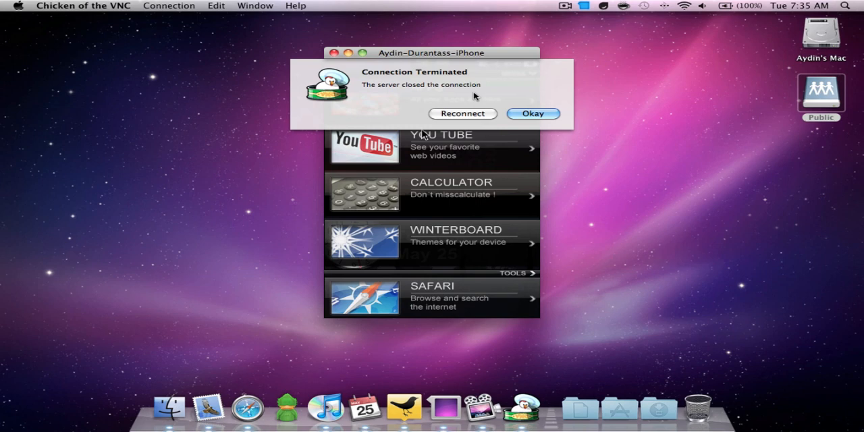
Reconnect the dropped VNC session to the iPhone from the Connection Terminated alert
click(532, 113)
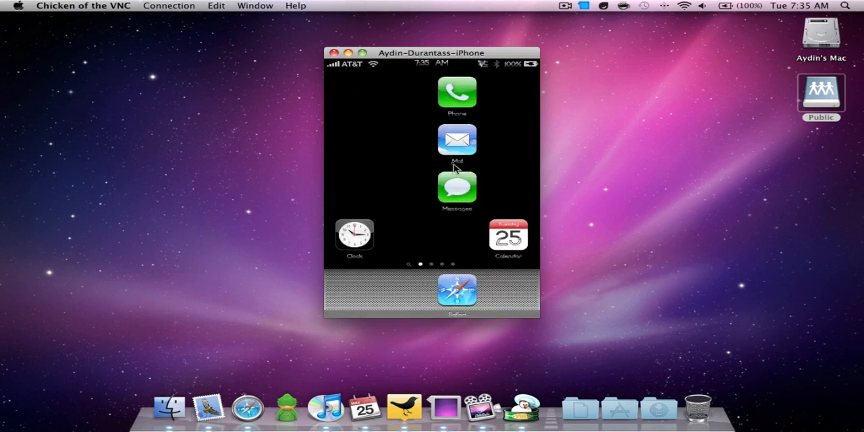
mouse_move(425, 98)
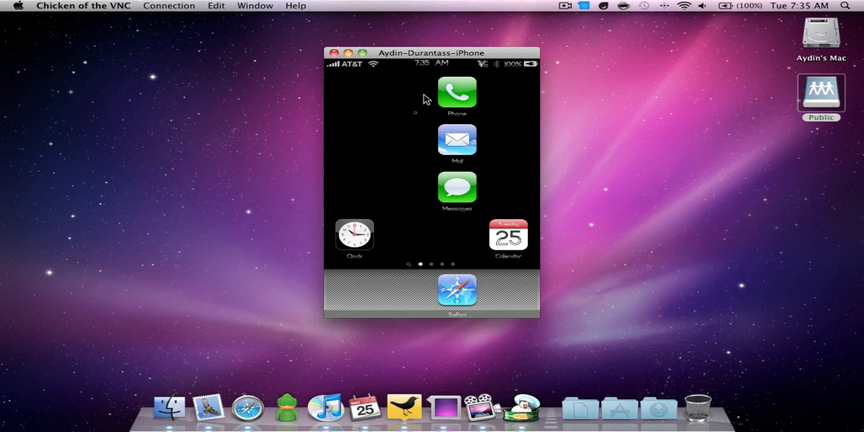
mouse_move(469, 196)
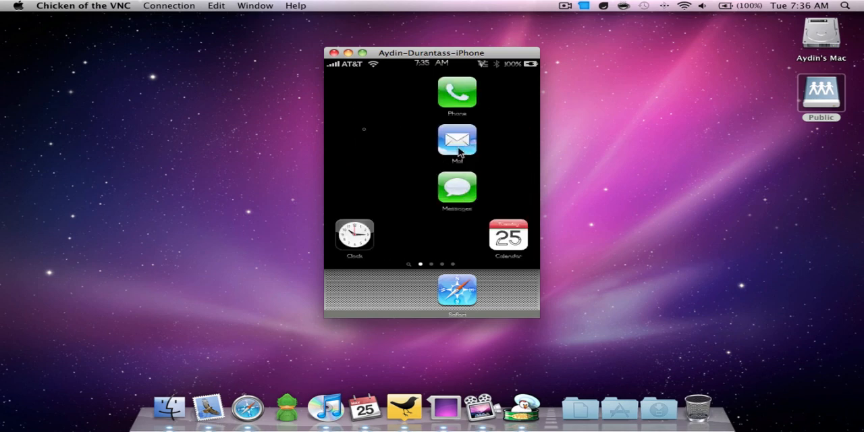
mouse_move(472, 120)
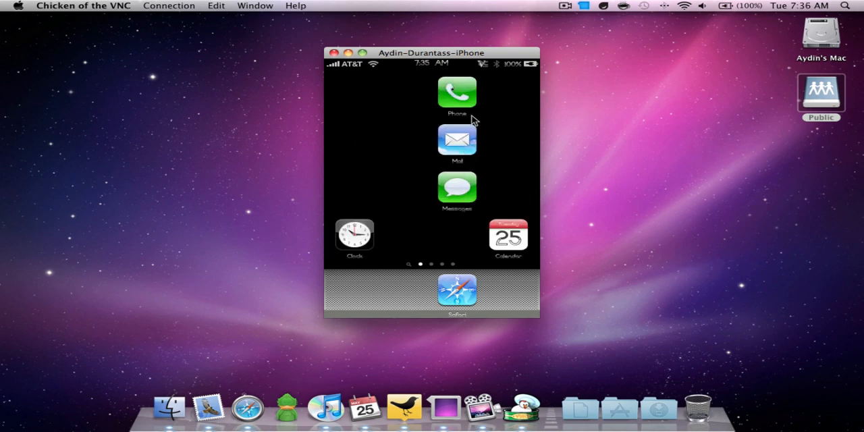
mouse_move(377, 99)
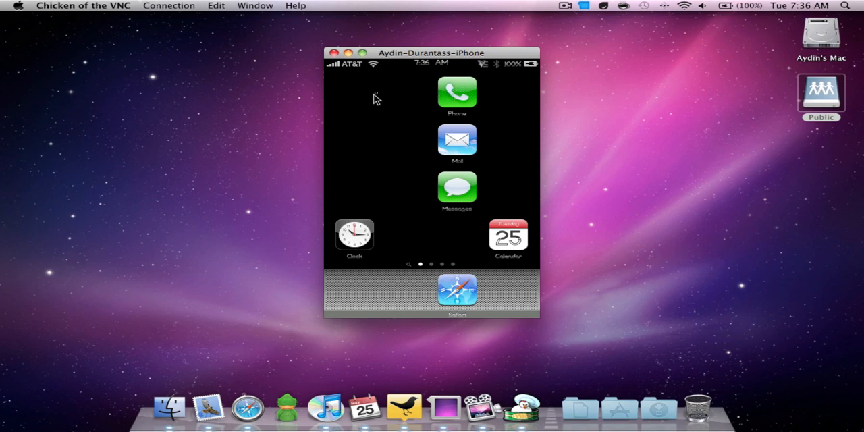
mouse_move(459, 95)
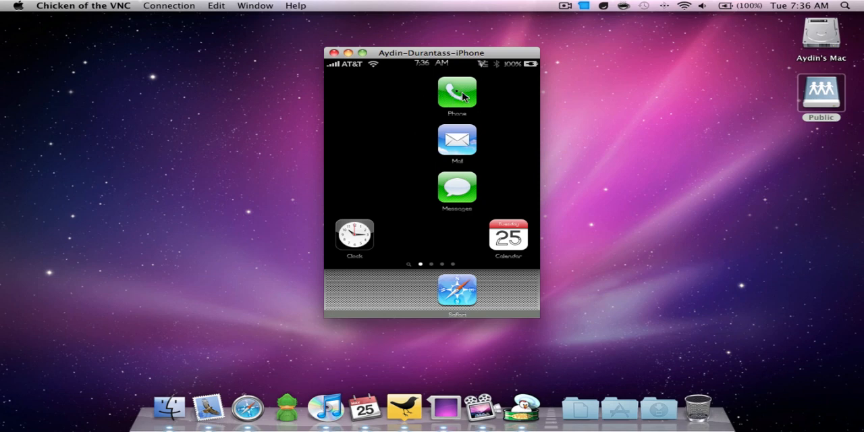
mouse_move(456, 98)
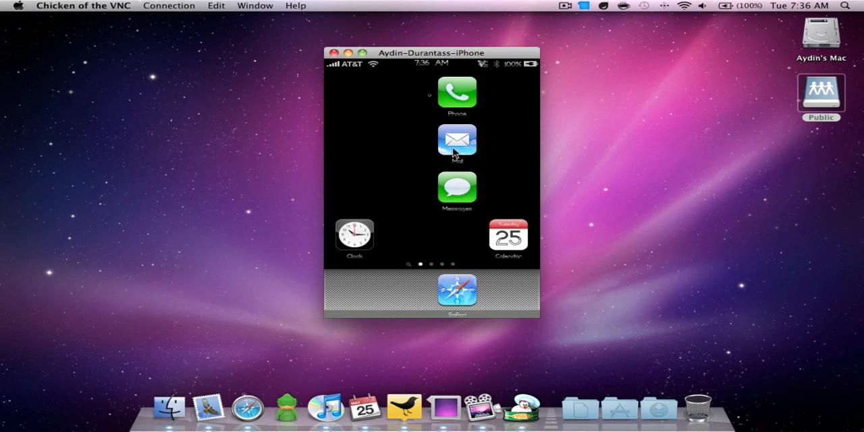
mouse_move(453, 100)
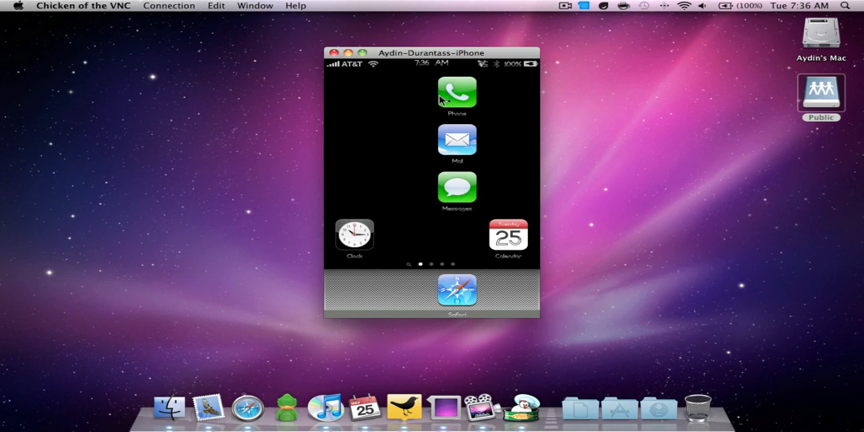
mouse_move(475, 165)
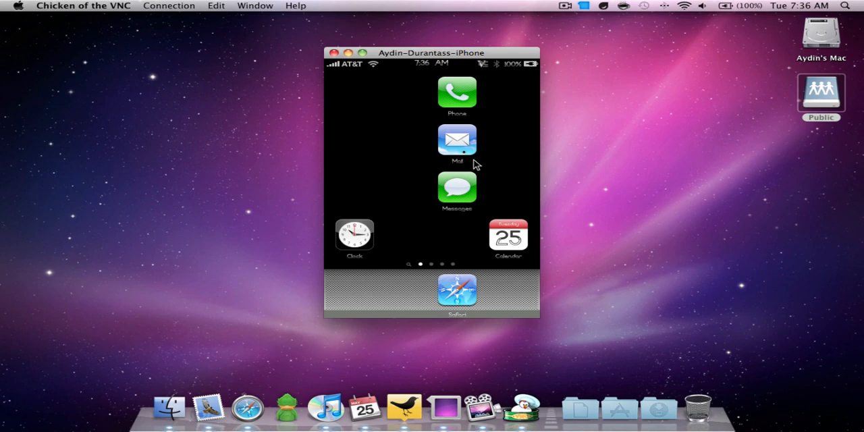
mouse_move(462, 203)
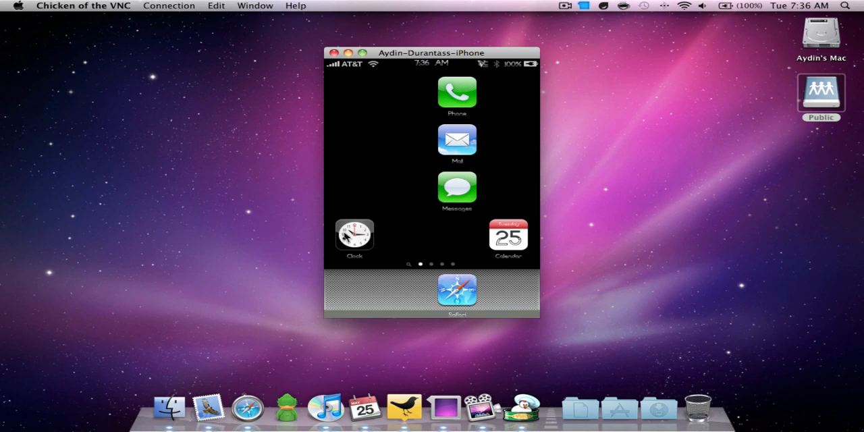
mouse_move(355, 236)
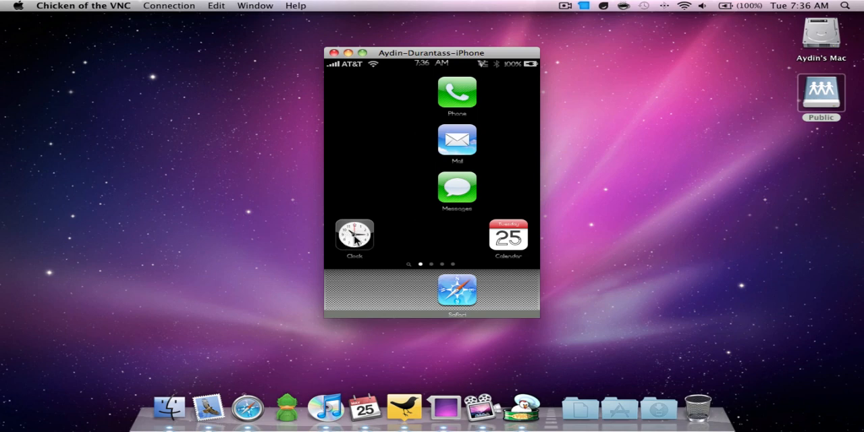
mouse_move(505, 250)
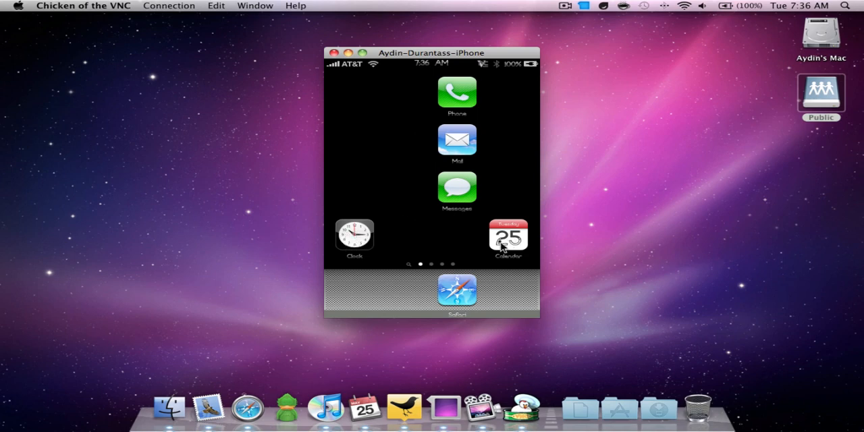
mouse_move(489, 100)
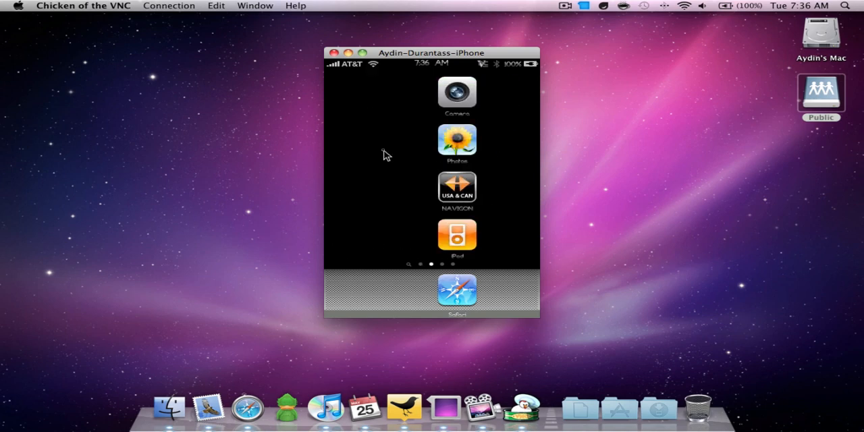
mouse_move(458, 93)
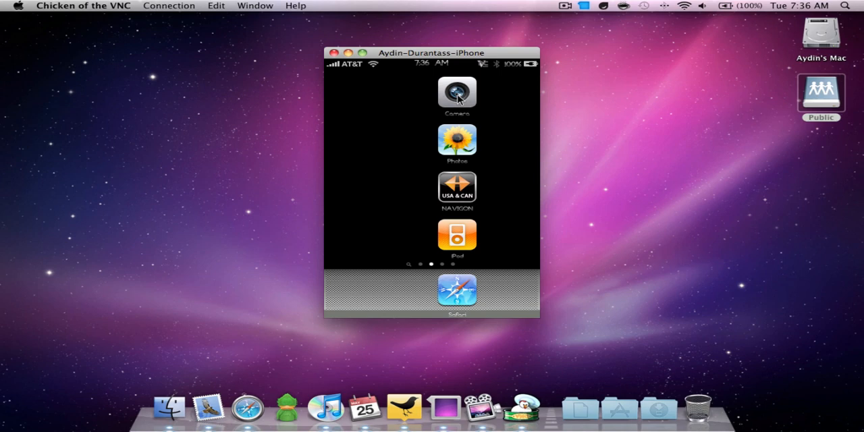
mouse_move(457, 150)
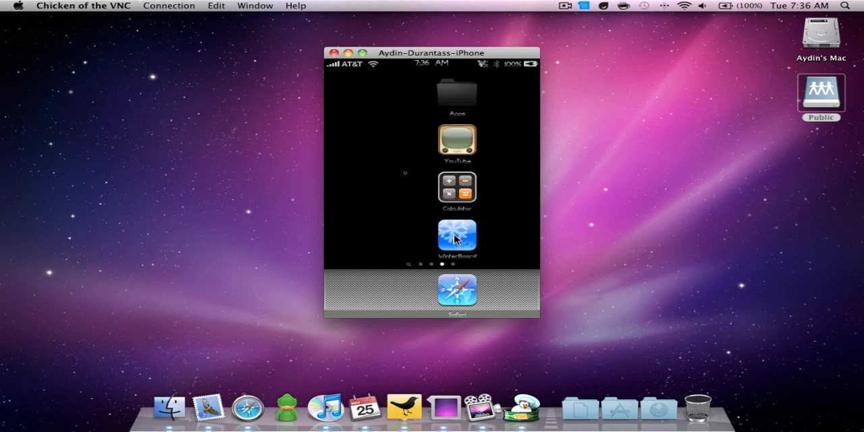
mouse_move(457, 100)
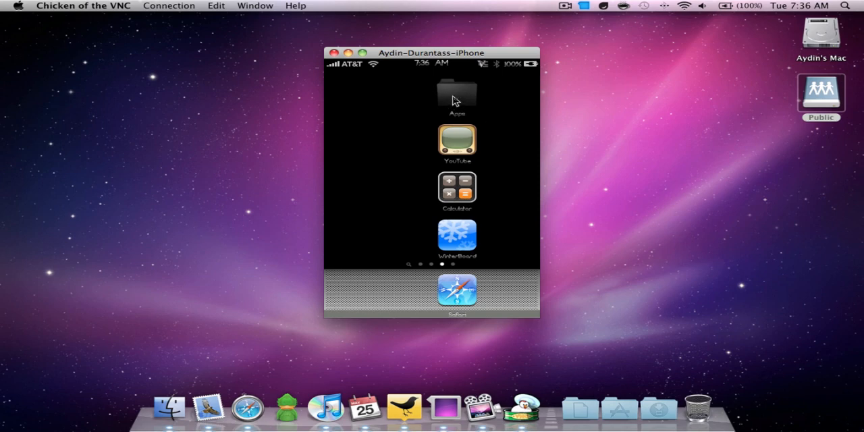
mouse_move(462, 100)
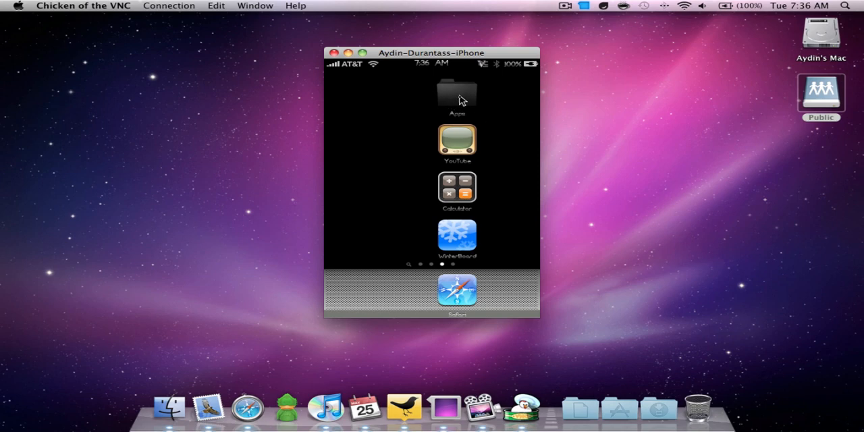
mouse_move(462, 208)
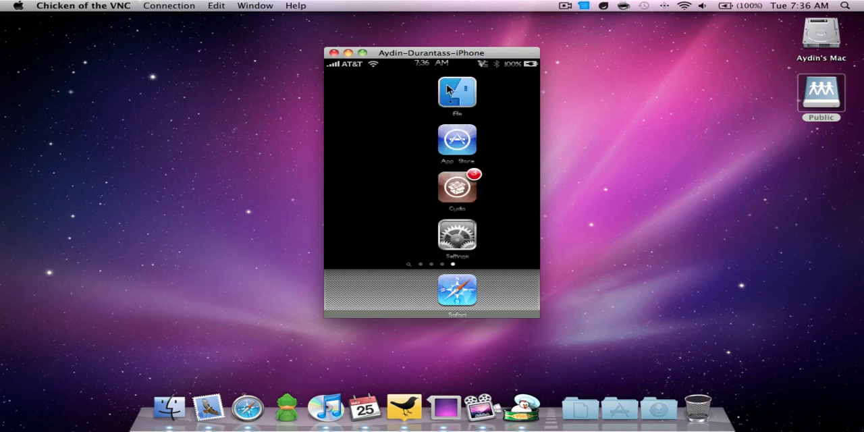
mouse_move(458, 145)
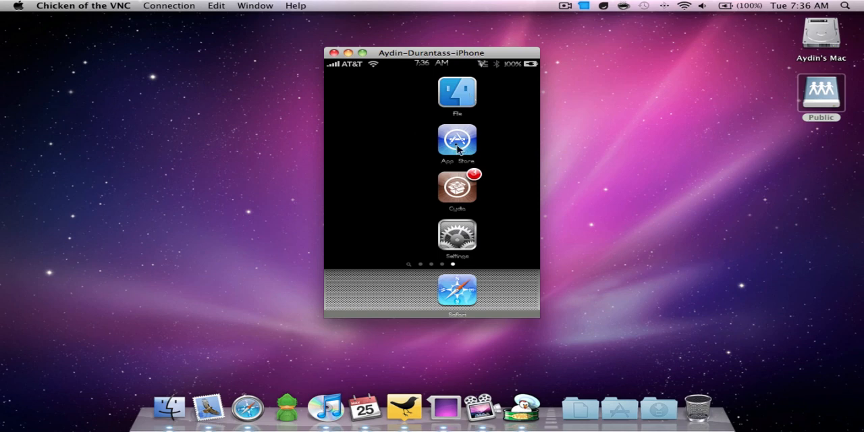
mouse_move(460, 255)
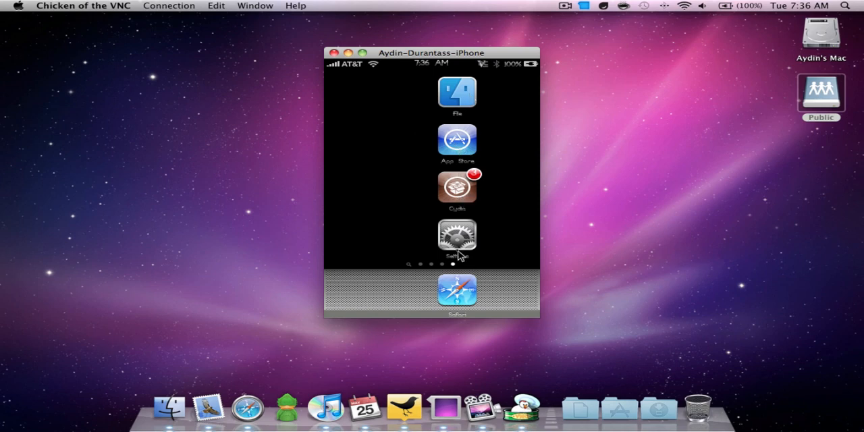
mouse_move(378, 297)
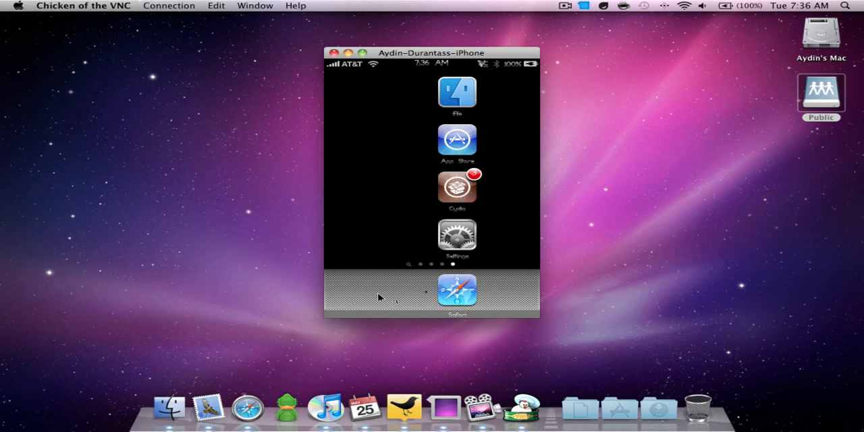
mouse_move(458, 284)
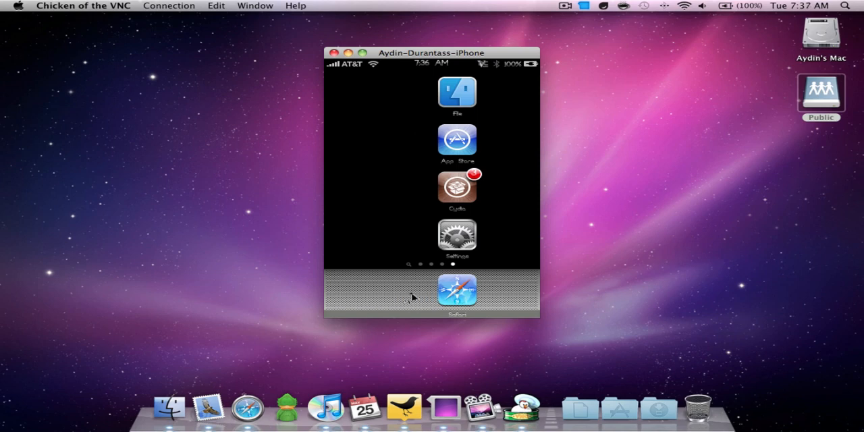
mouse_move(471, 204)
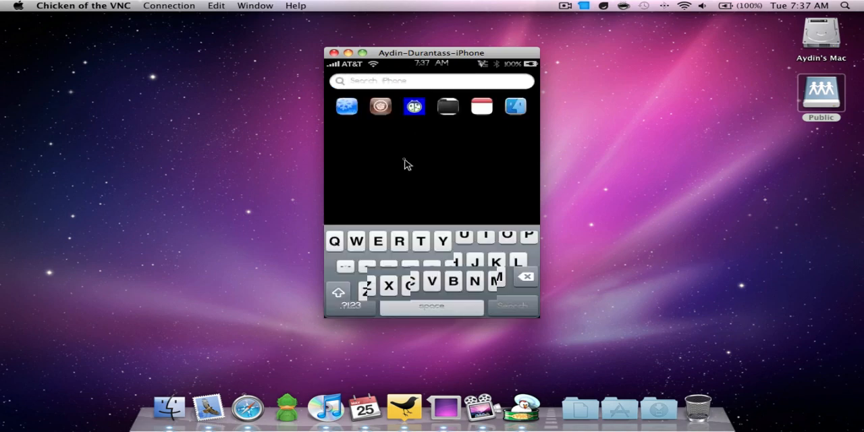
Search 'Ca', launch Categories, and open Manage Folders > Apps to add apps
click(431, 80)
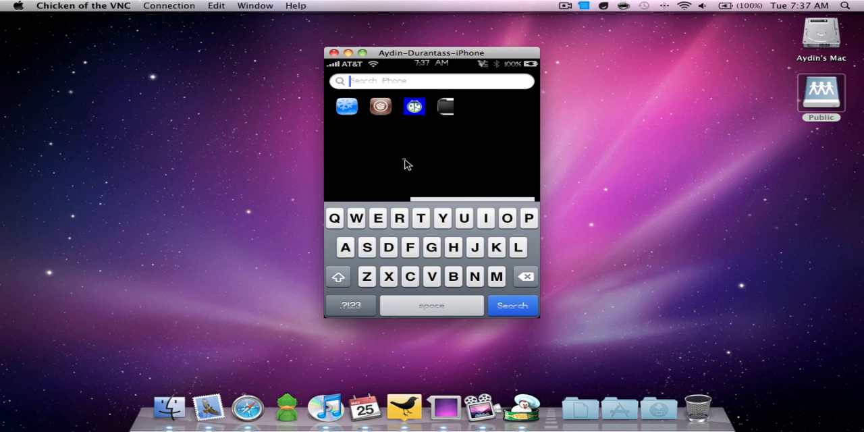
text(Ca)
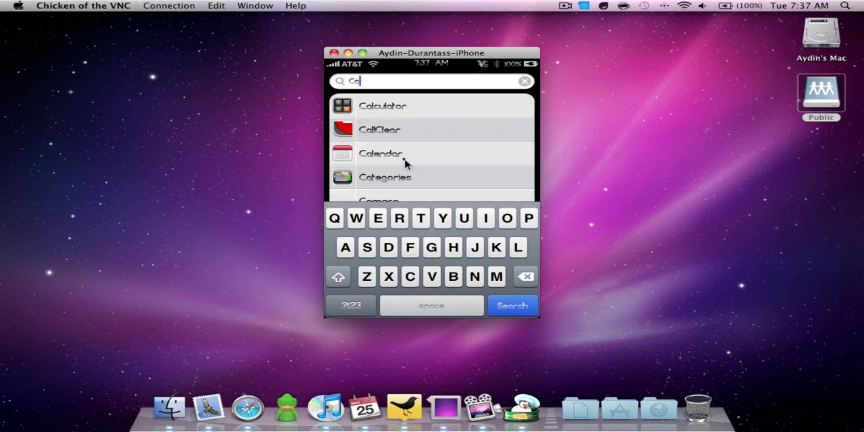
click(385, 177)
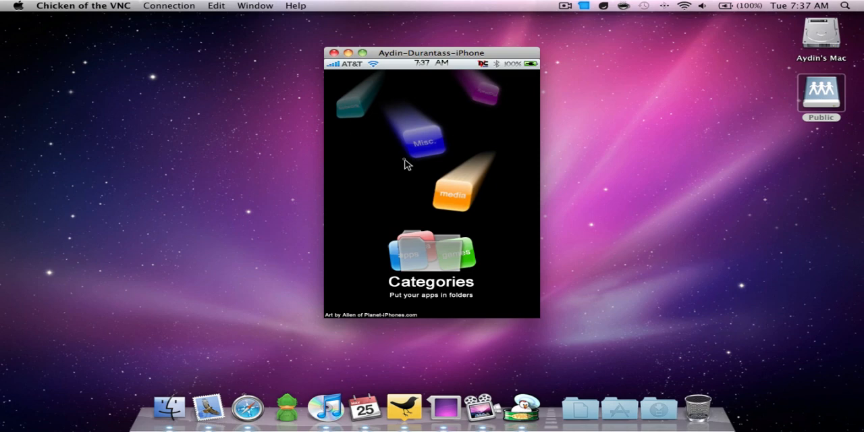
click(431, 263)
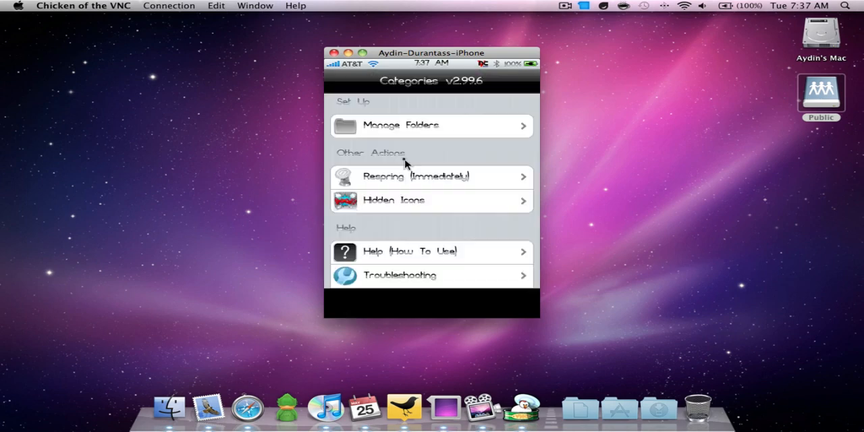
click(431, 125)
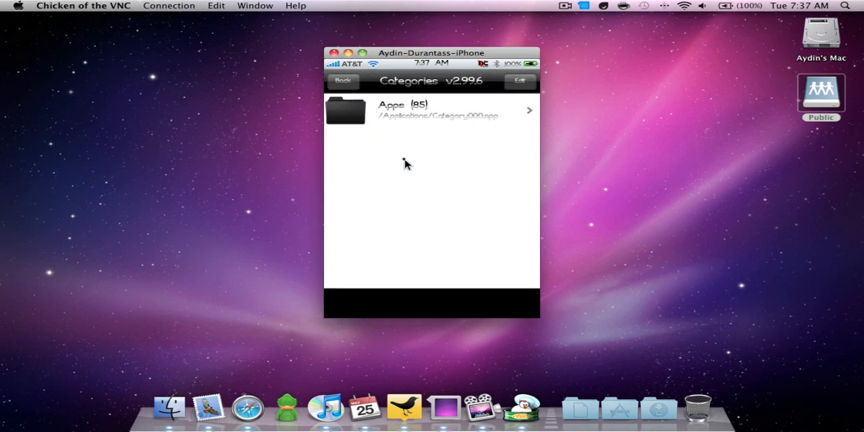
click(439, 110)
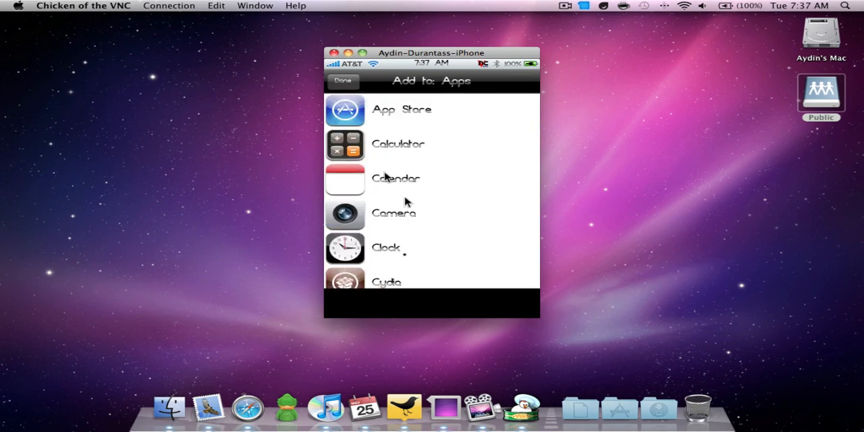
mouse_move(429, 177)
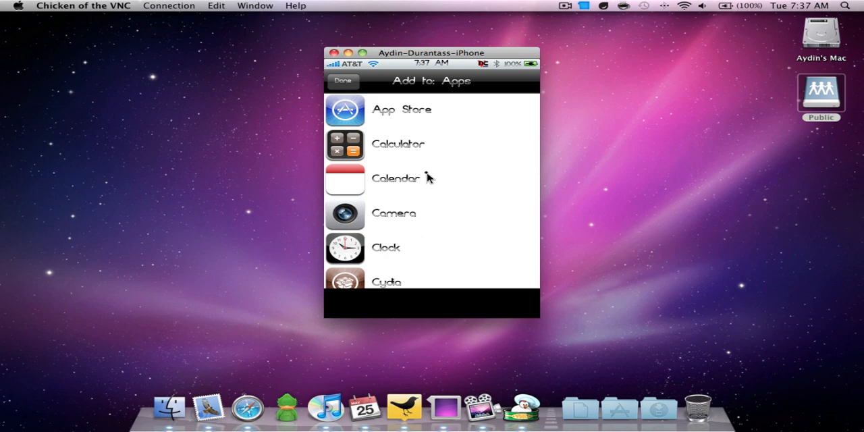
click(343, 81)
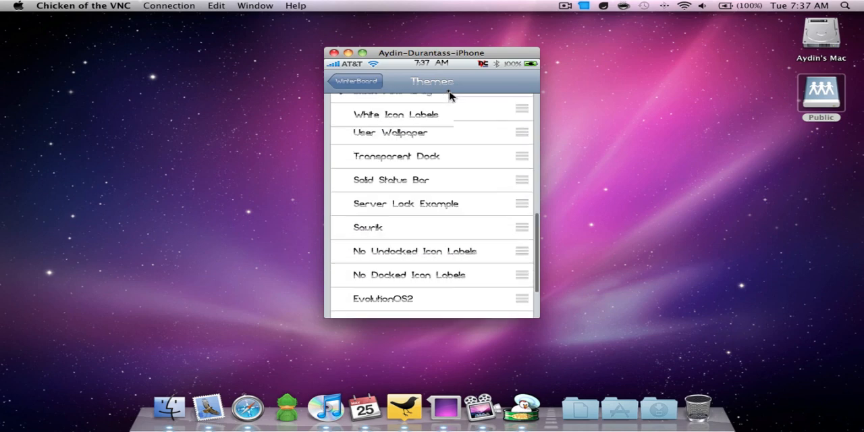
Scroll WinterBoard's Themes list and tick EvolutionOS2
scroll(down, 3)
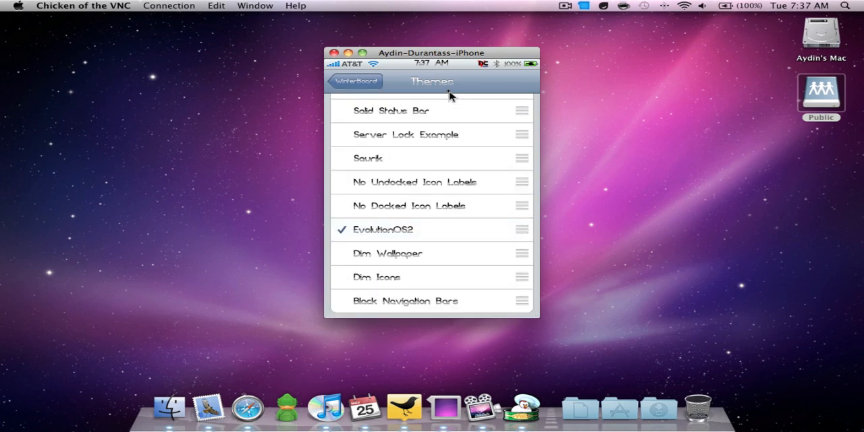
click(332, 52)
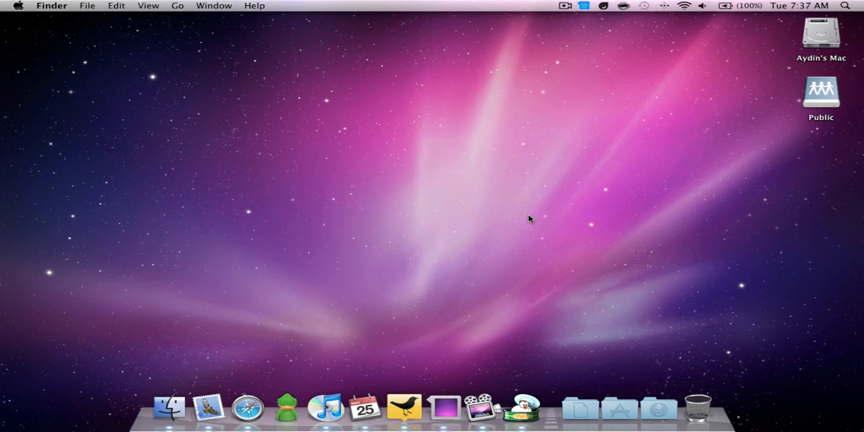
mouse_move(466, 309)
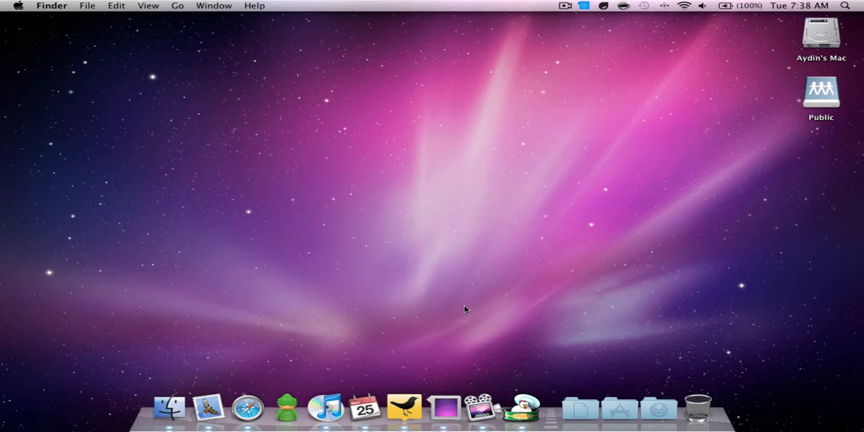